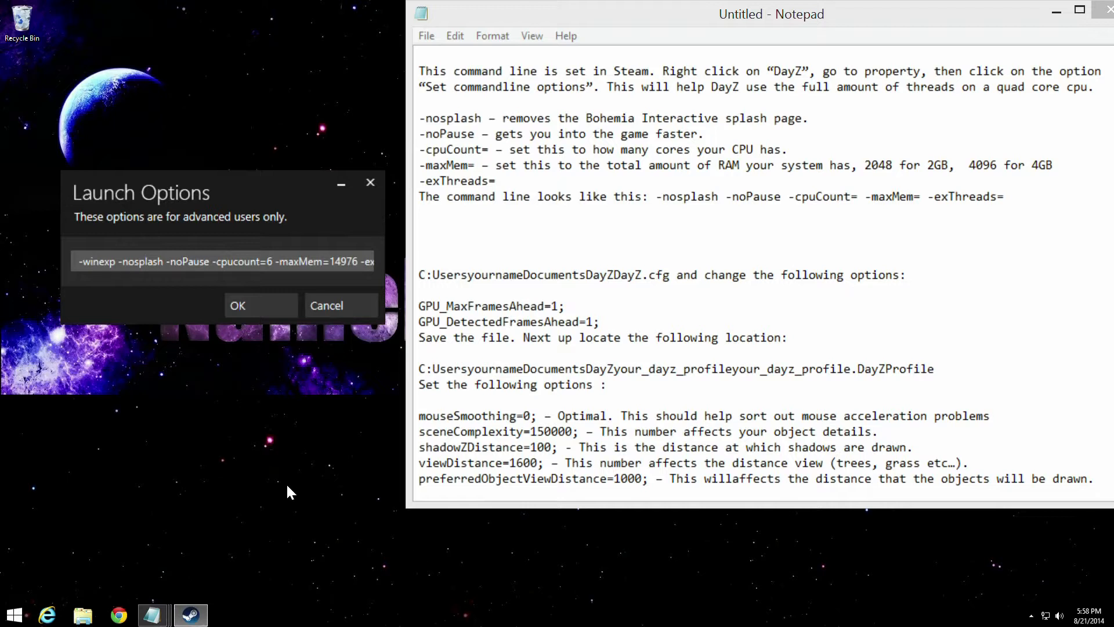
Confirm Steam's DayZ Launch Options, leaving only the performance tips notes on screen
left_click(142, 261)
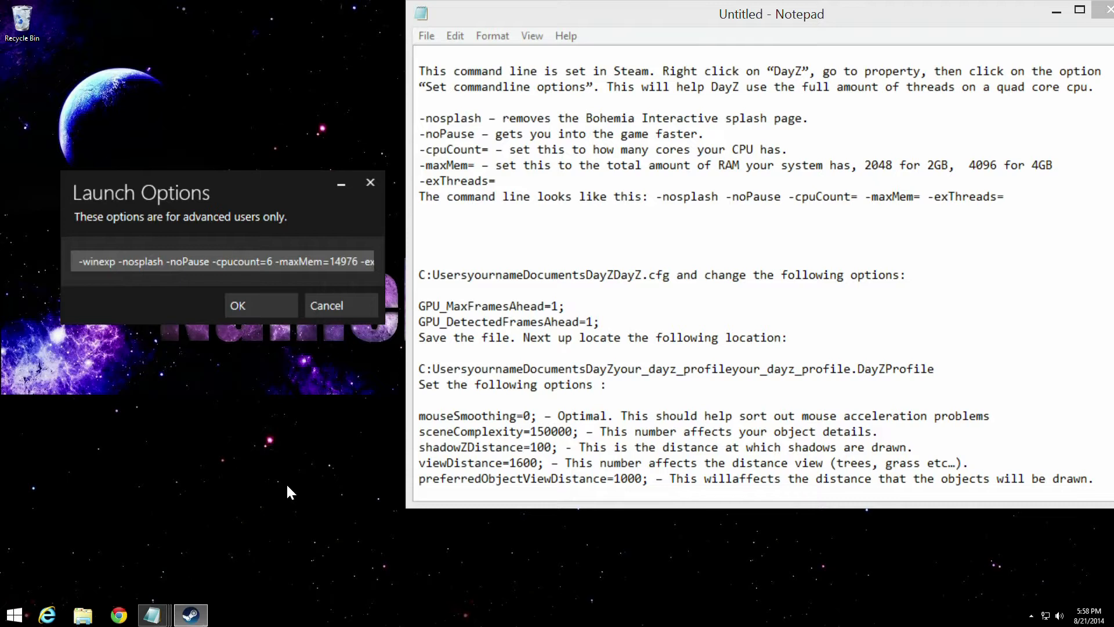
left_click(136, 261)
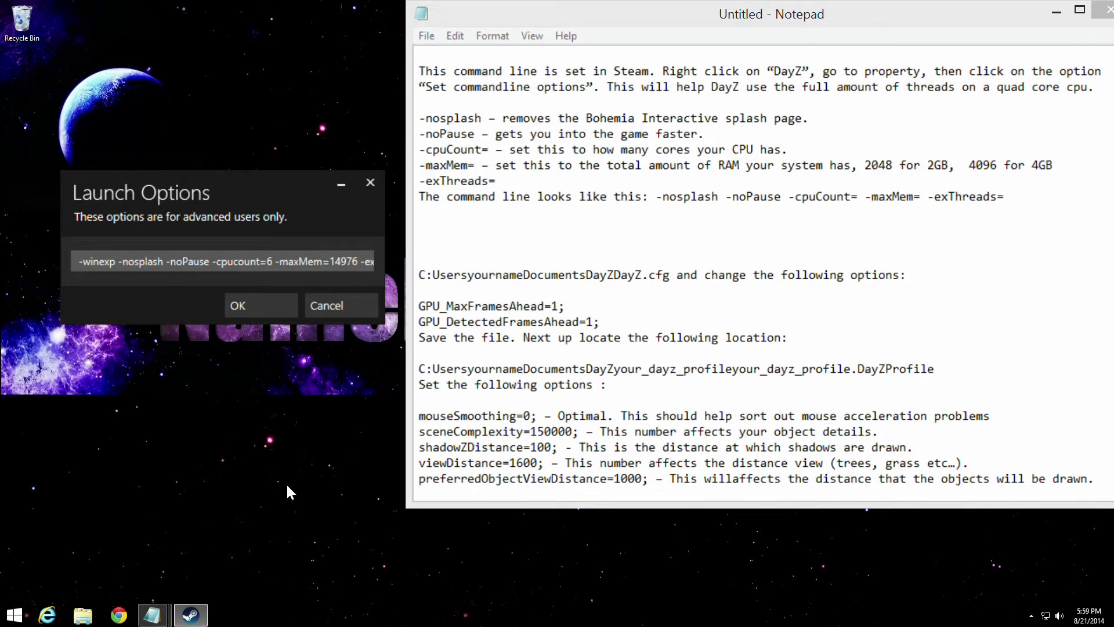
left_click(142, 261)
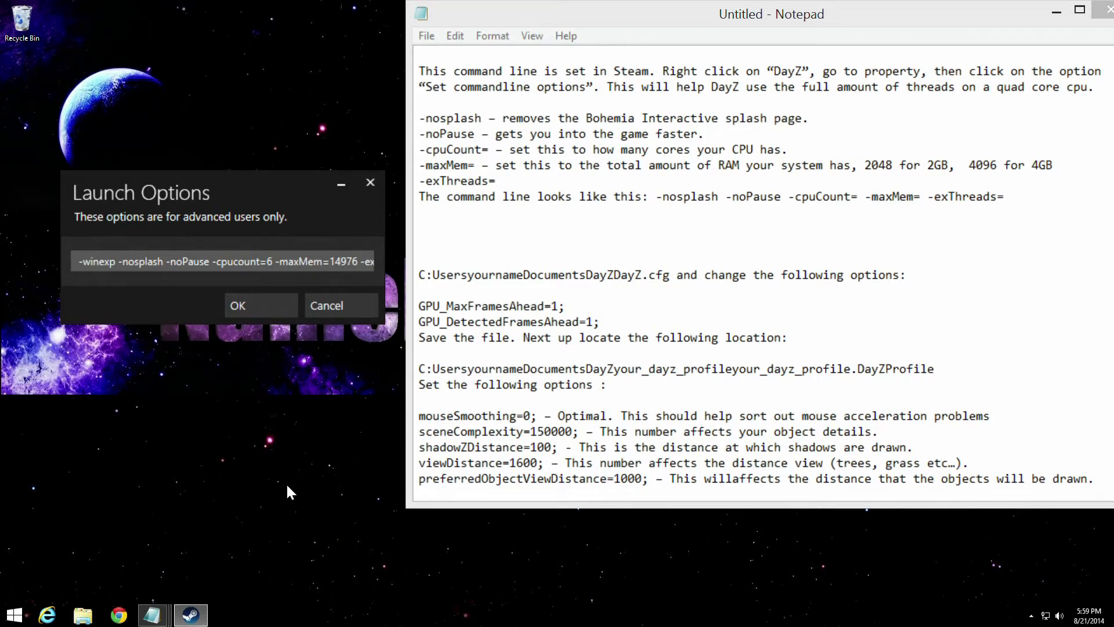
left_click(142, 261)
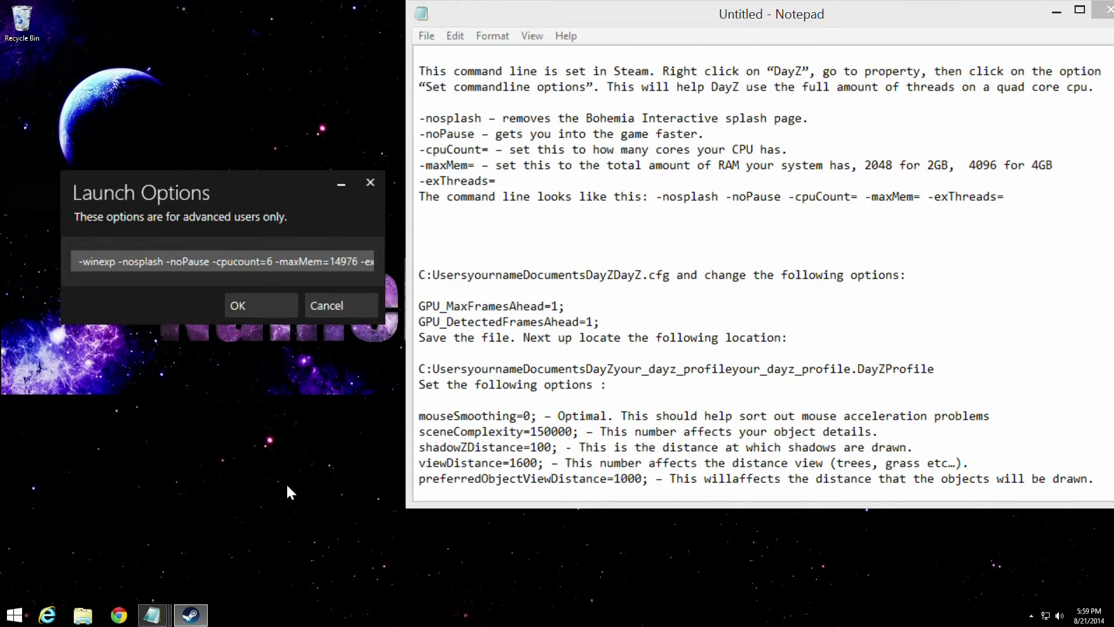
left_click(147, 262)
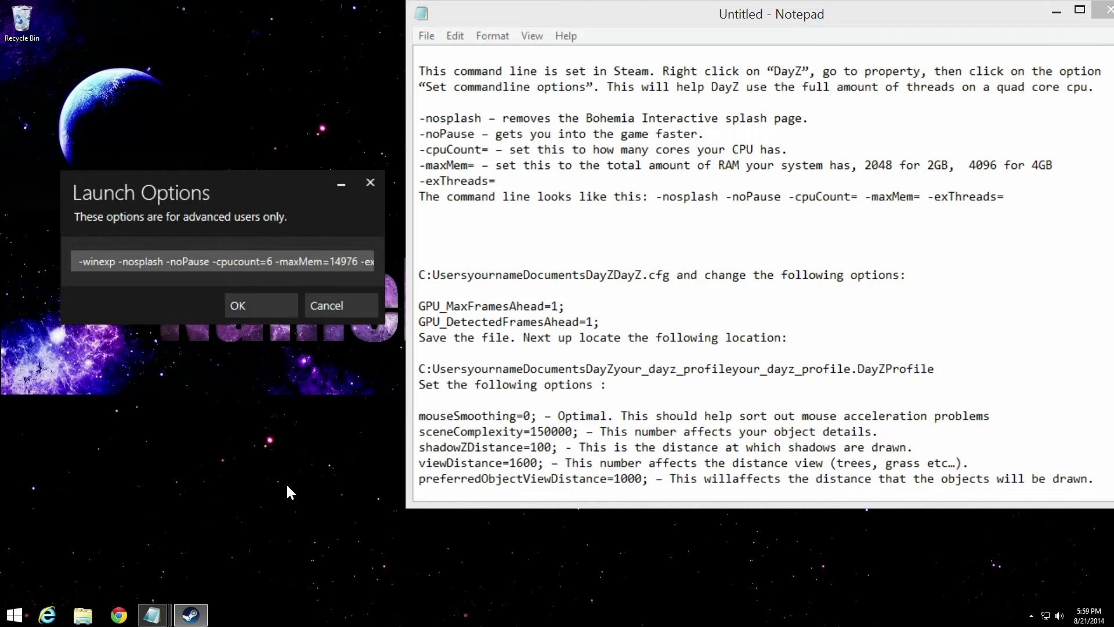
left_click(144, 261)
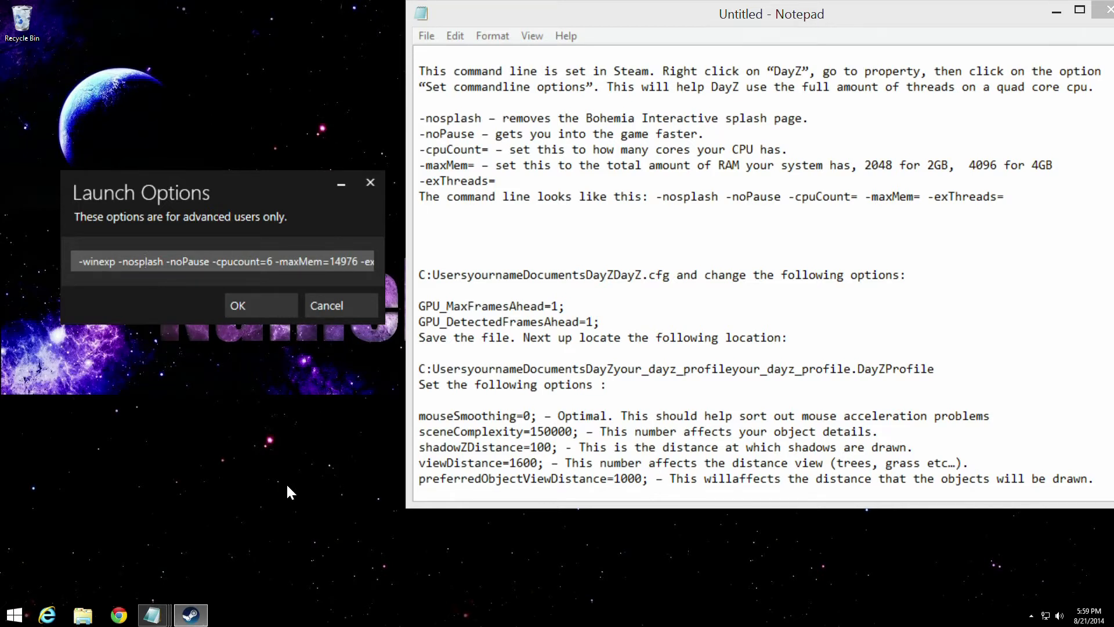
left_click(148, 261)
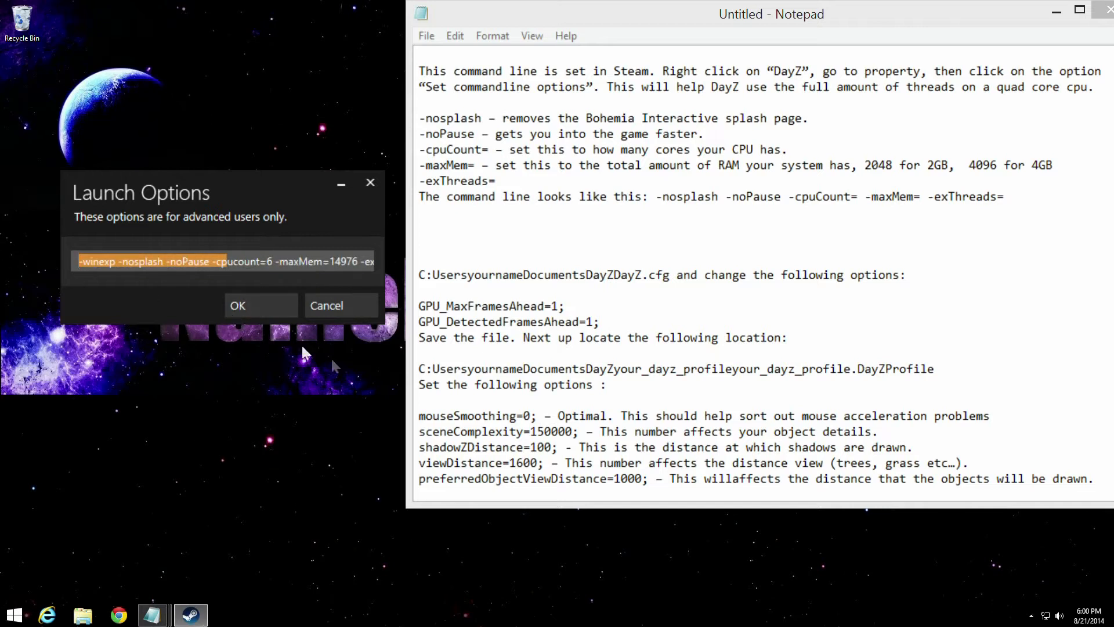
mouse_move(378, 398)
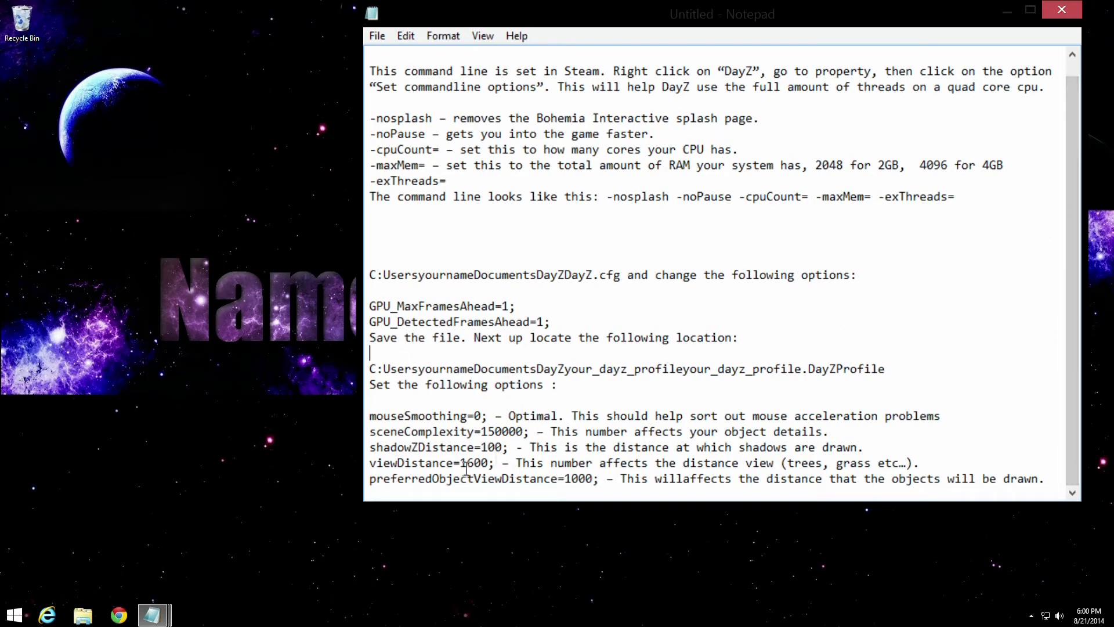
mouse_move(154, 616)
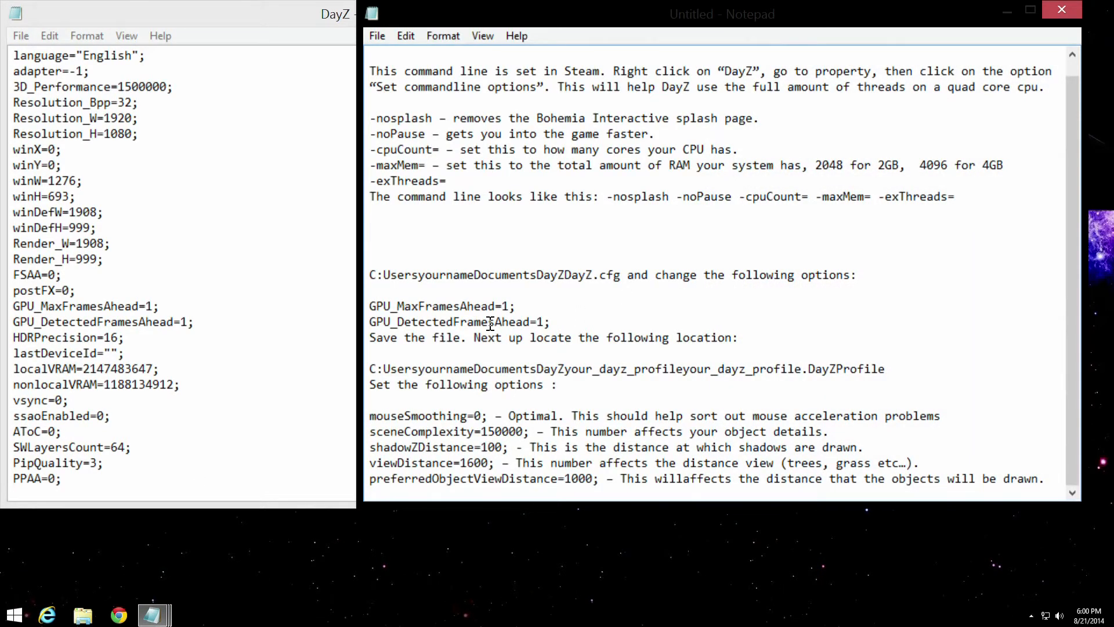
mouse_move(475, 306)
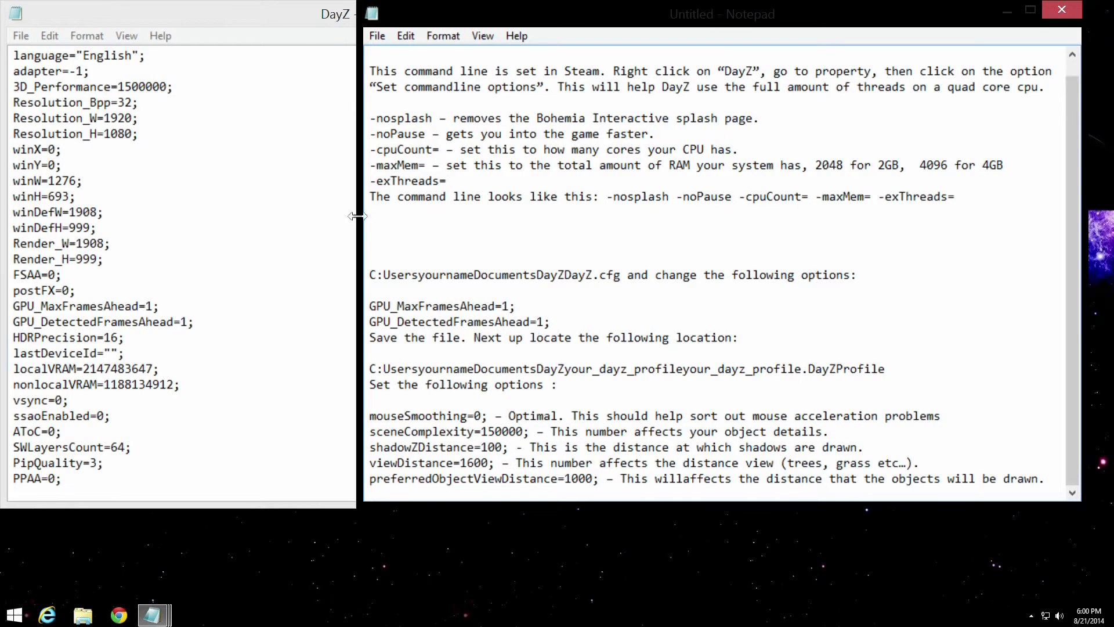
mouse_move(522, 268)
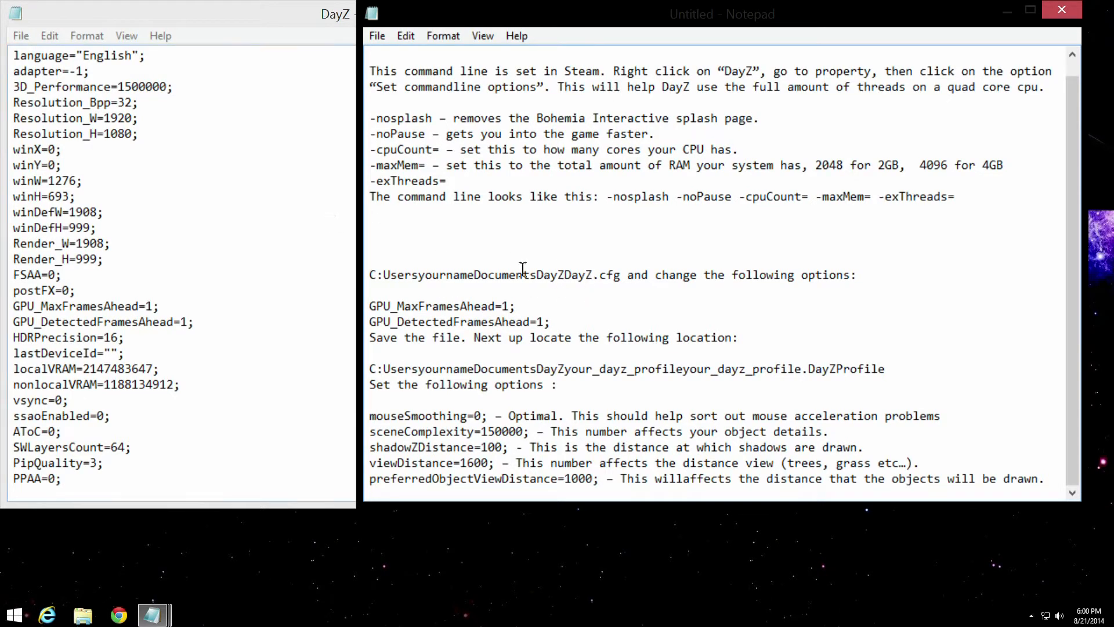
mouse_move(312, 241)
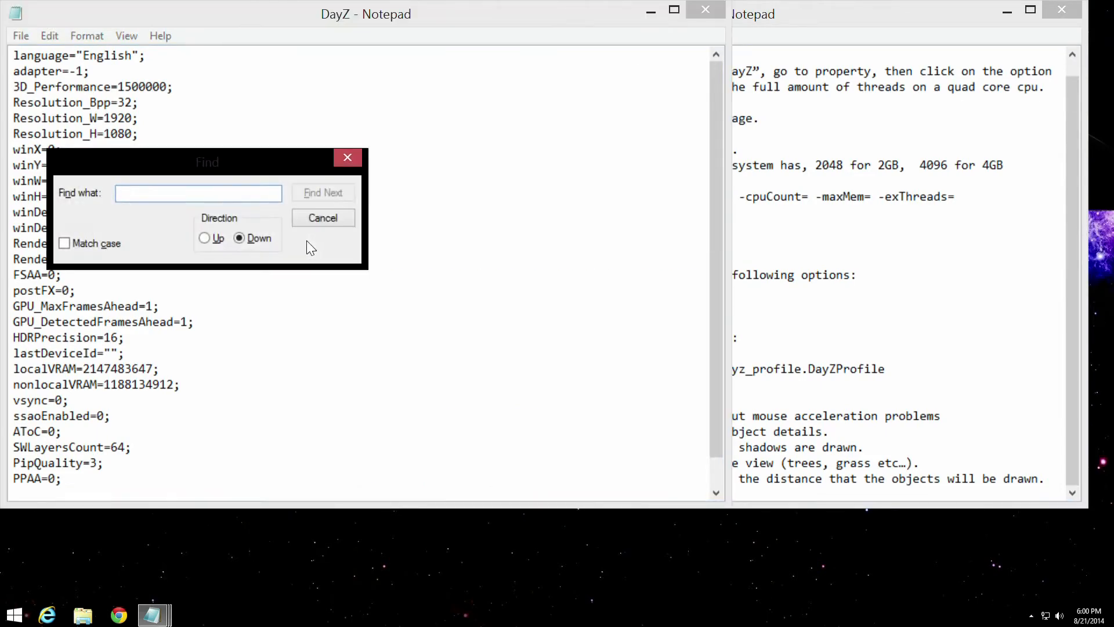
Search DayZ.cfg for 'maxframe' to locate GPU_MaxFramesAhead=1, then end the search
left_click(721, 14)
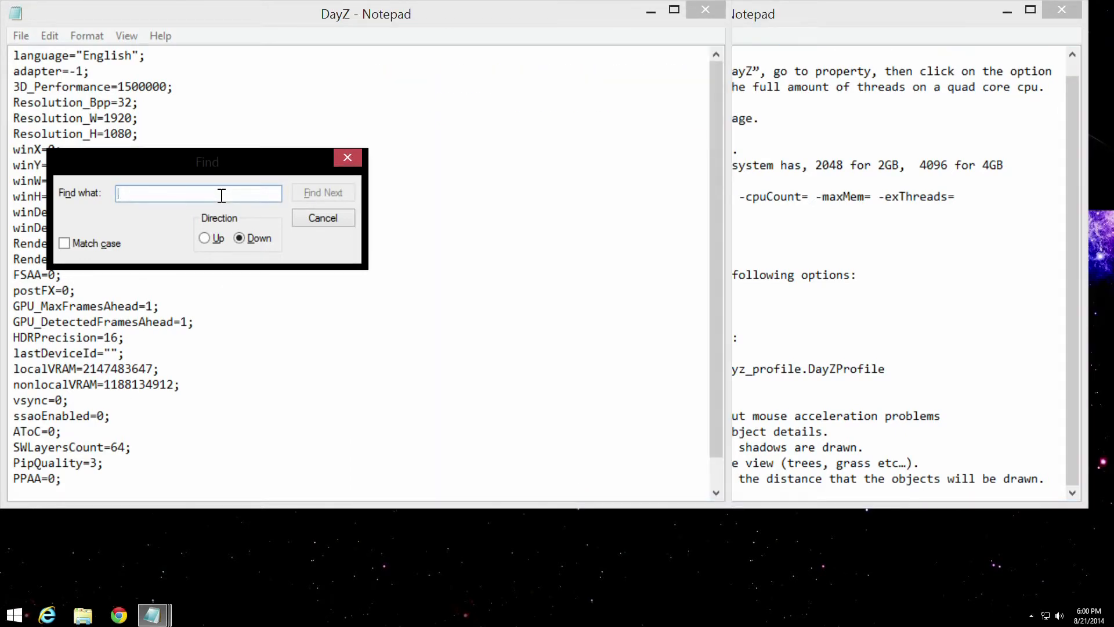
type("maxframe")
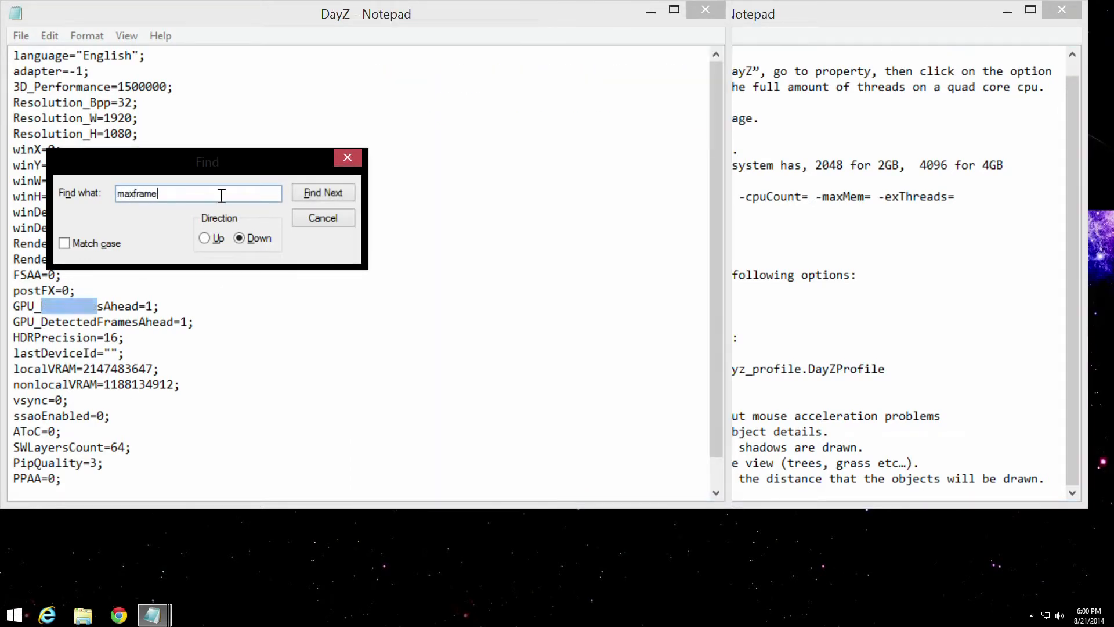
left_click(322, 193)
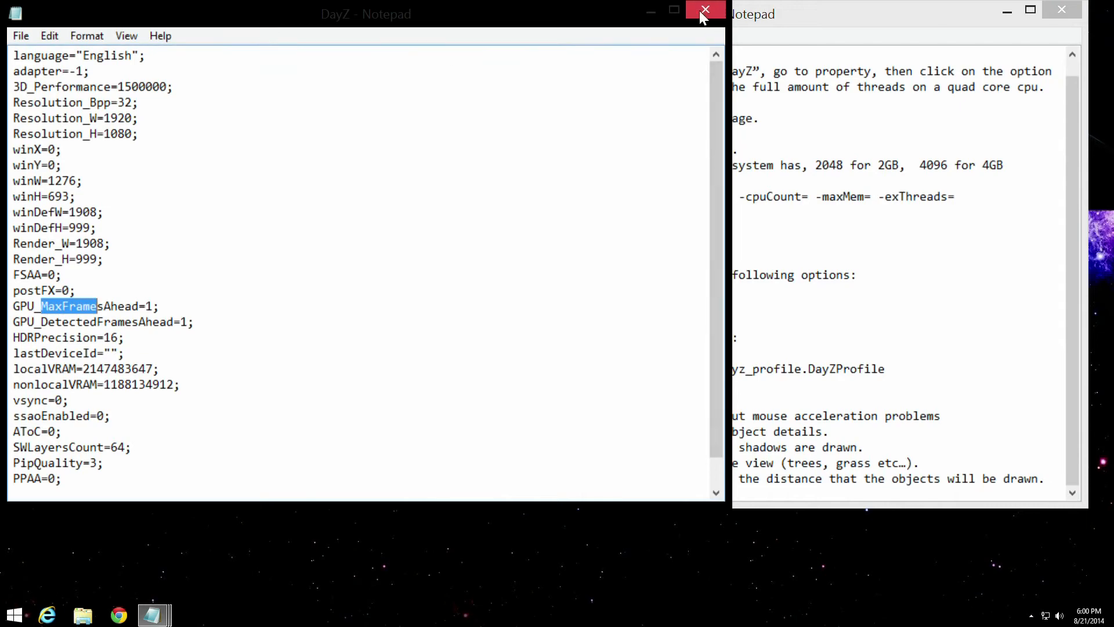
mouse_move(536, 27)
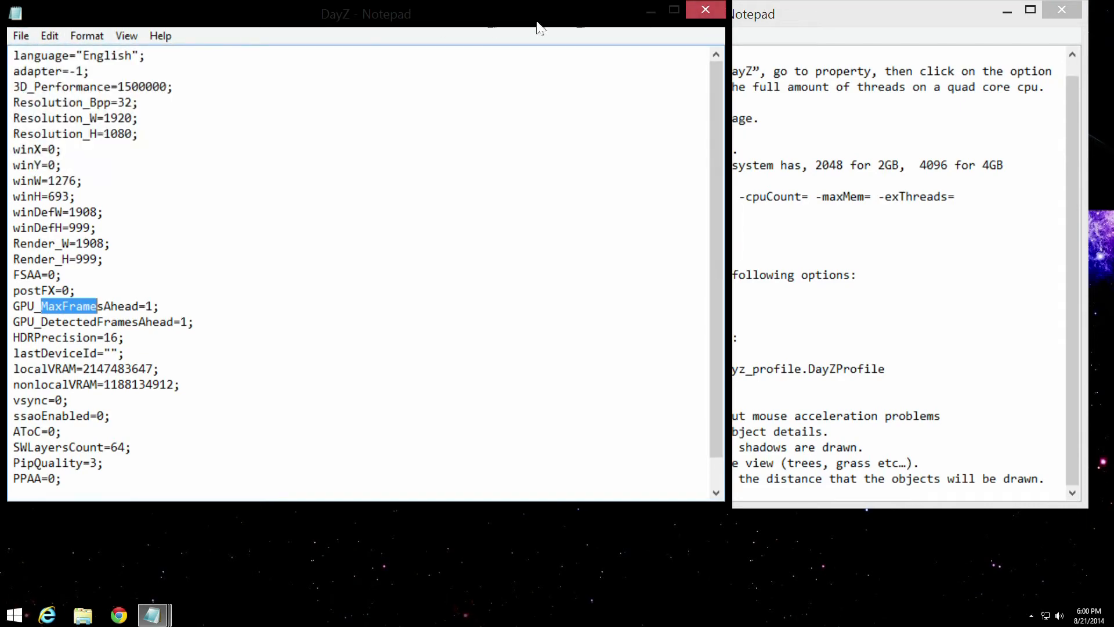
left_click(705, 9)
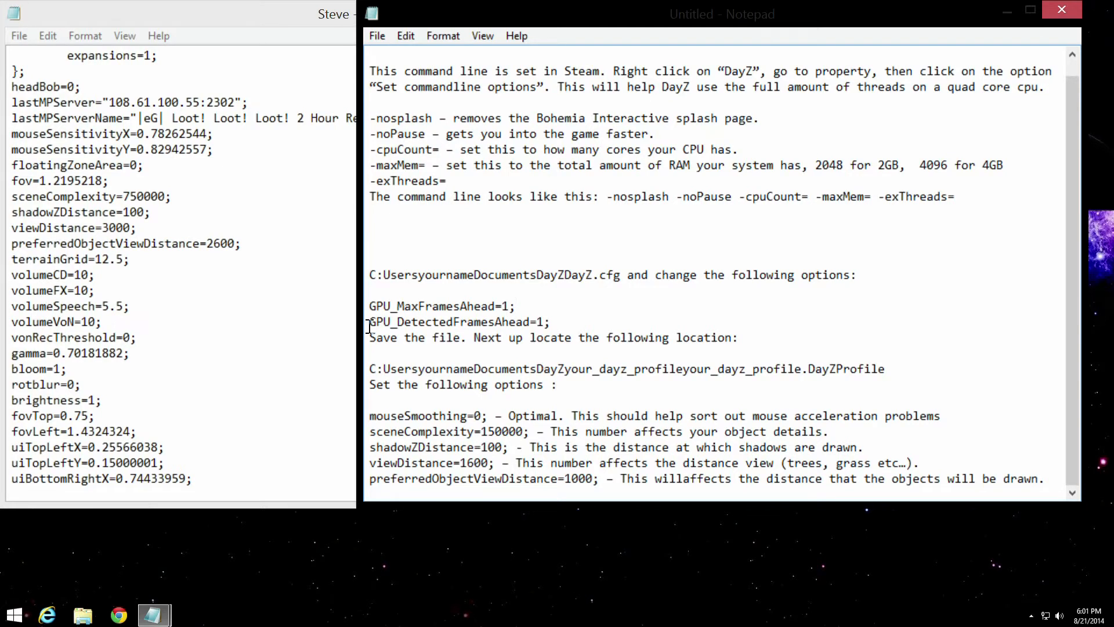
Bring up the .DayZProfile to compare sceneComplexity and viewDistance values against the tips
left_click(515, 306)
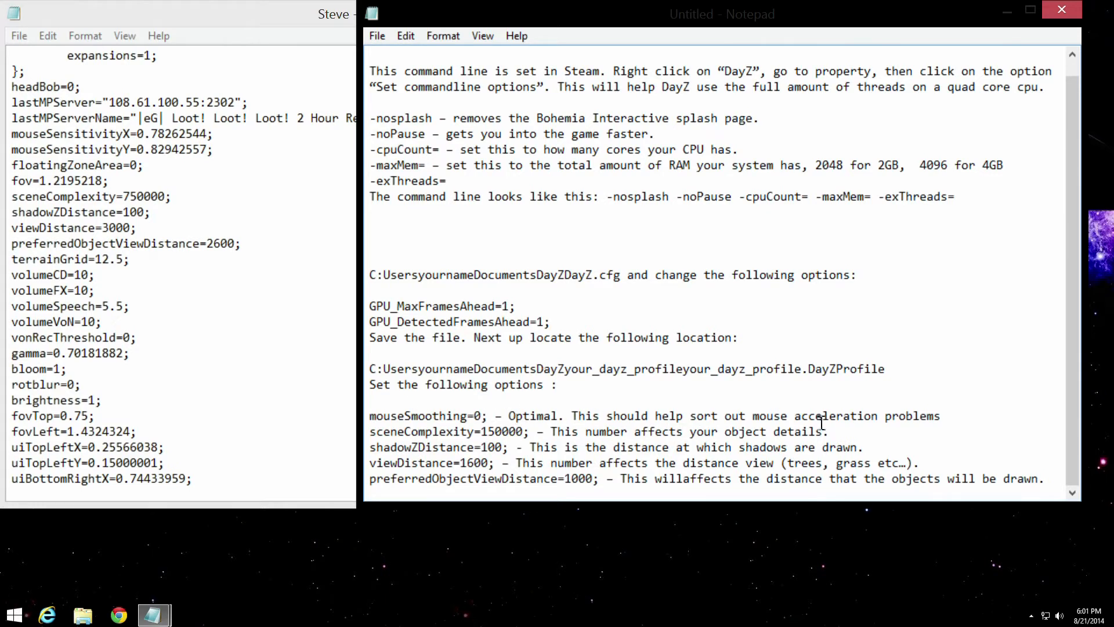
mouse_move(604, 419)
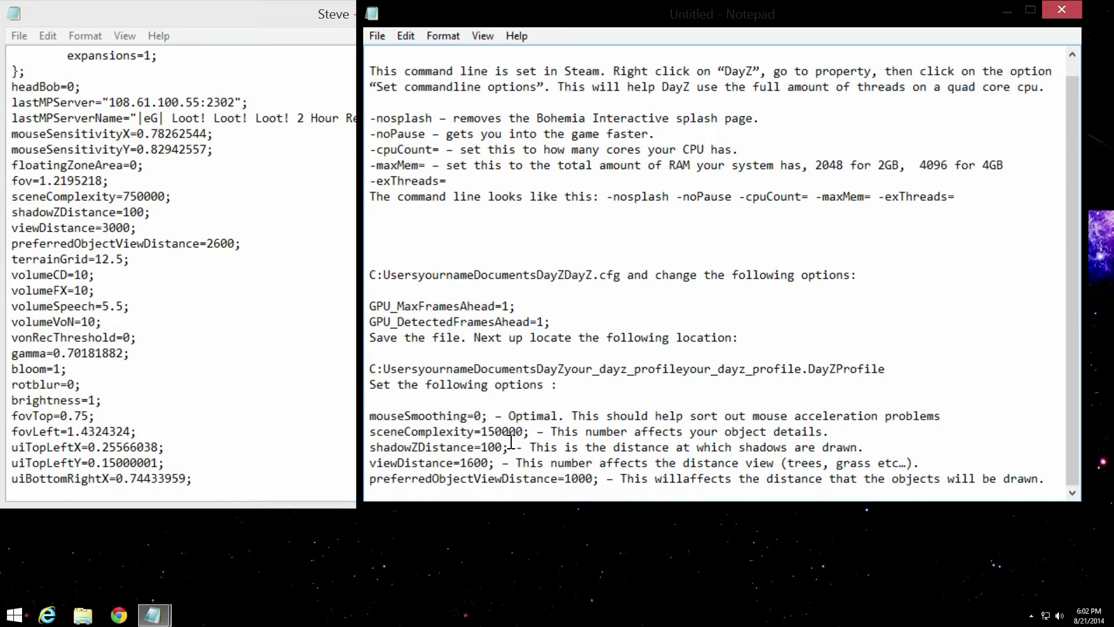
left_click(551, 321)
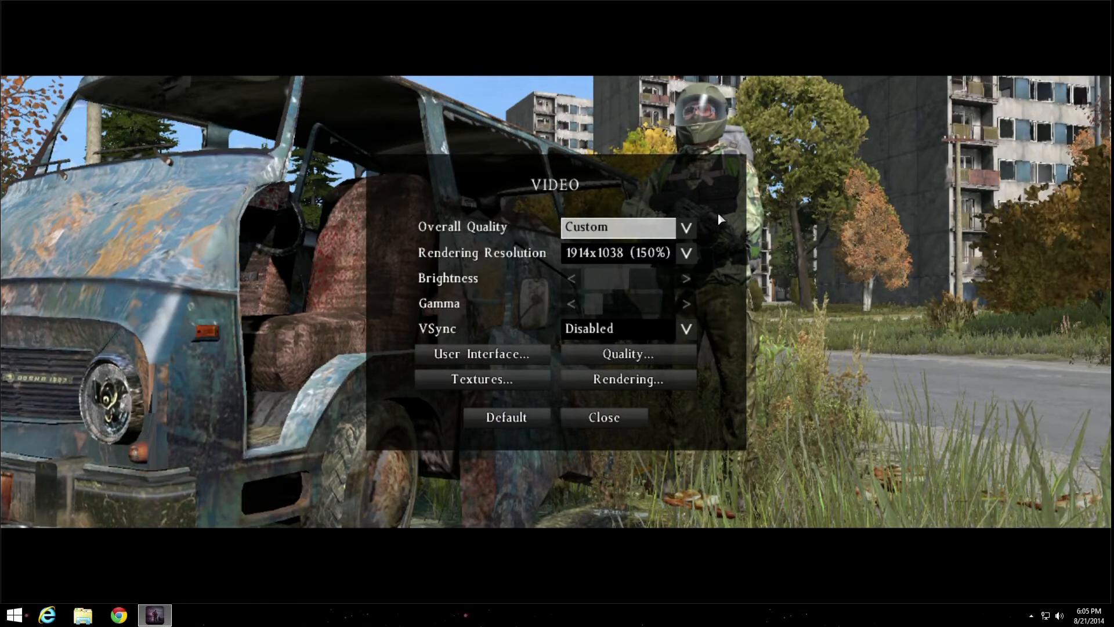
mouse_move(264, 344)
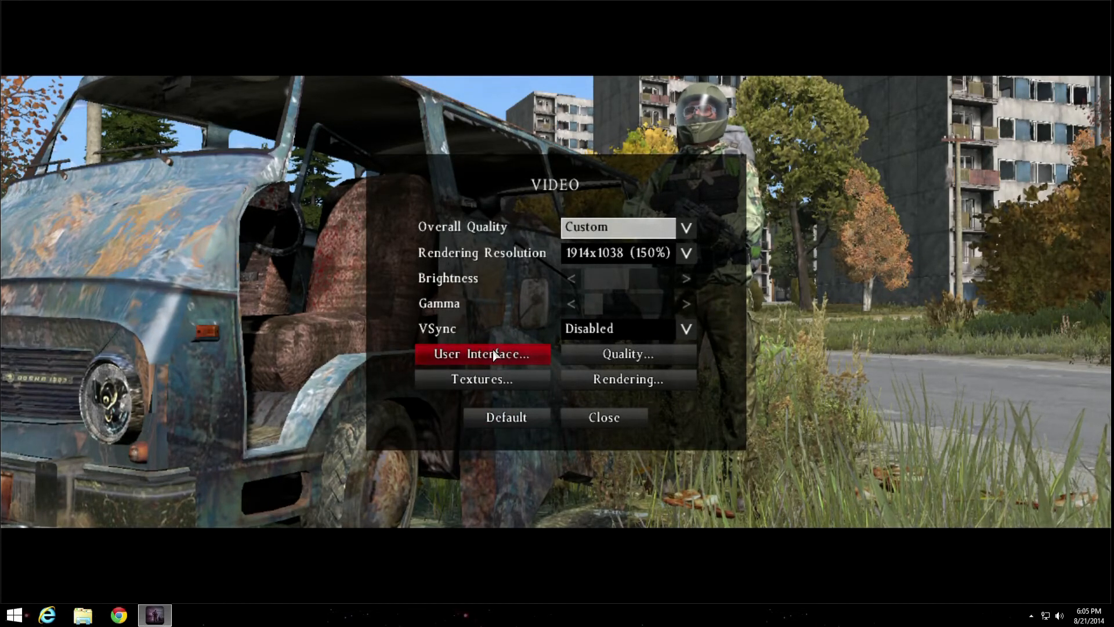
mouse_move(474, 284)
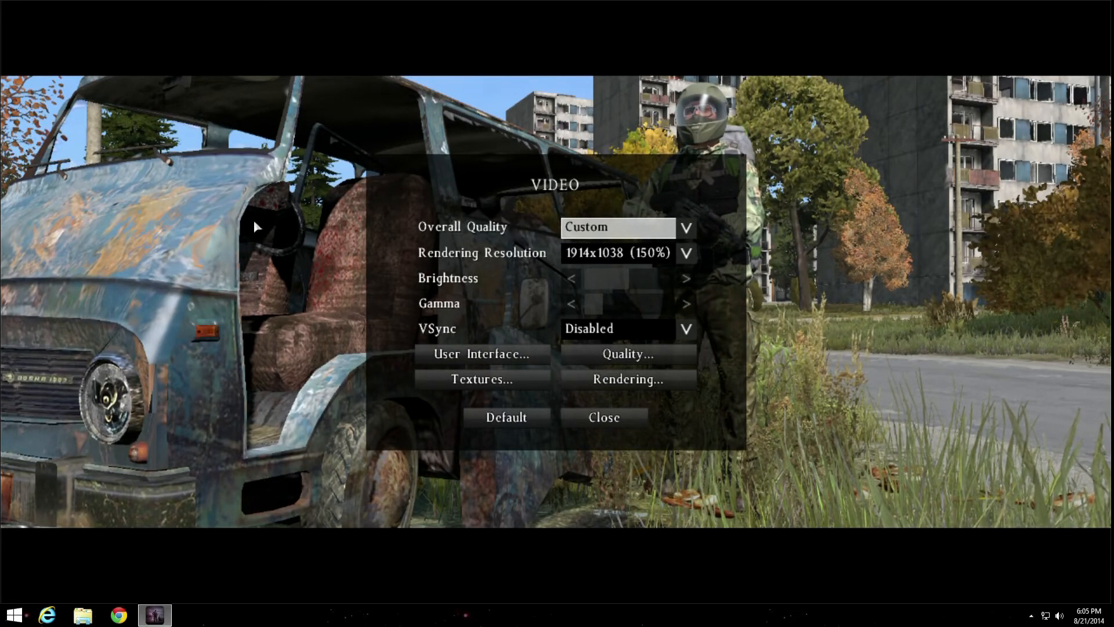
mouse_move(542, 194)
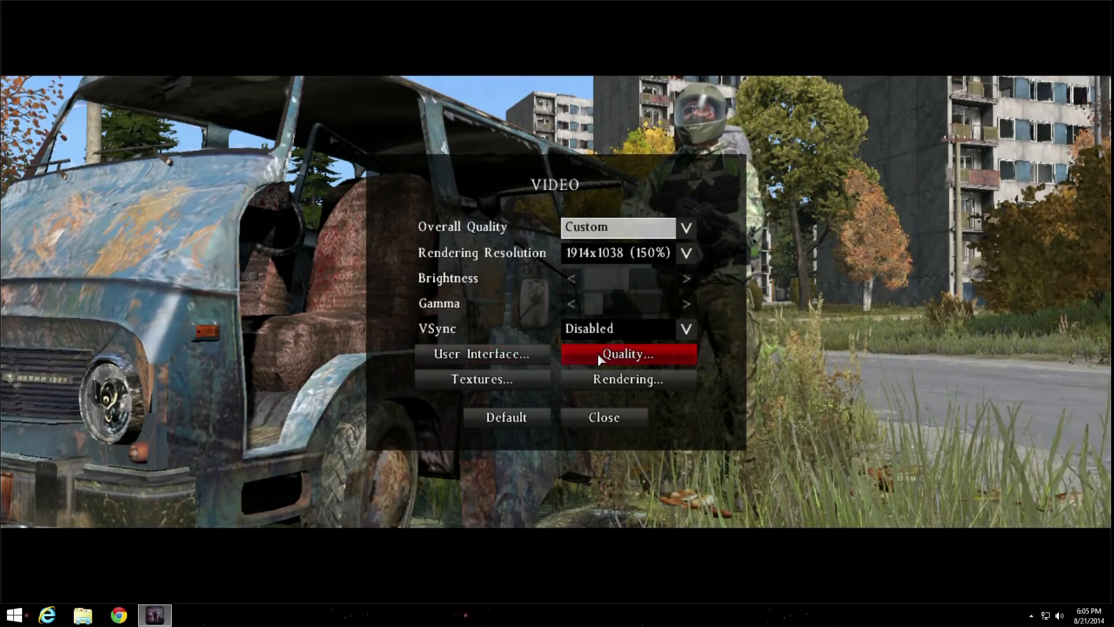
left_click(481, 353)
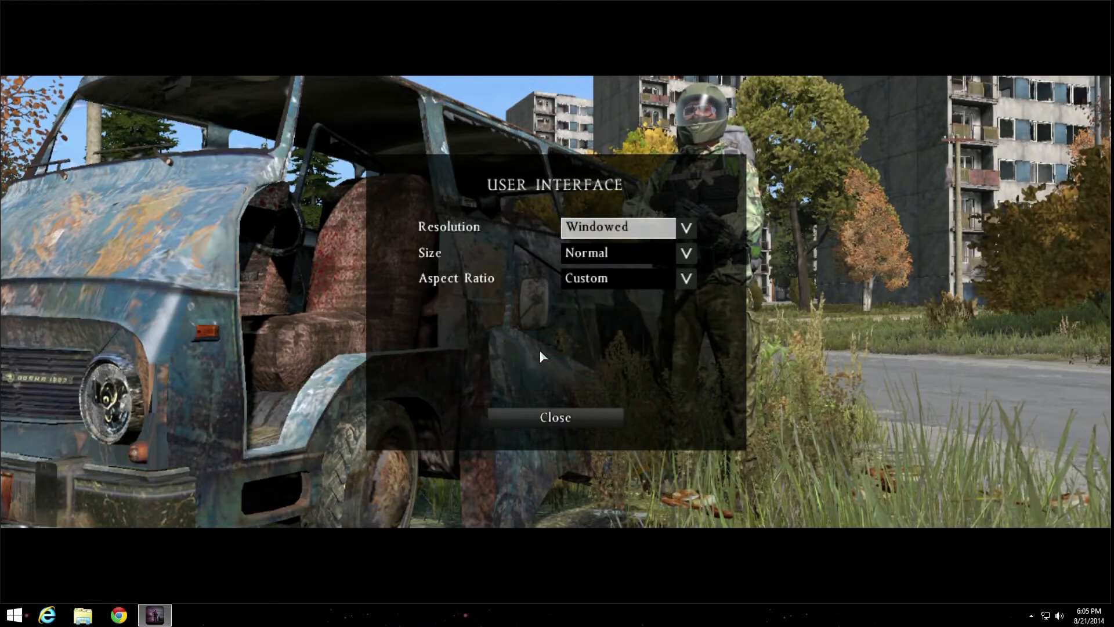
mouse_move(582, 268)
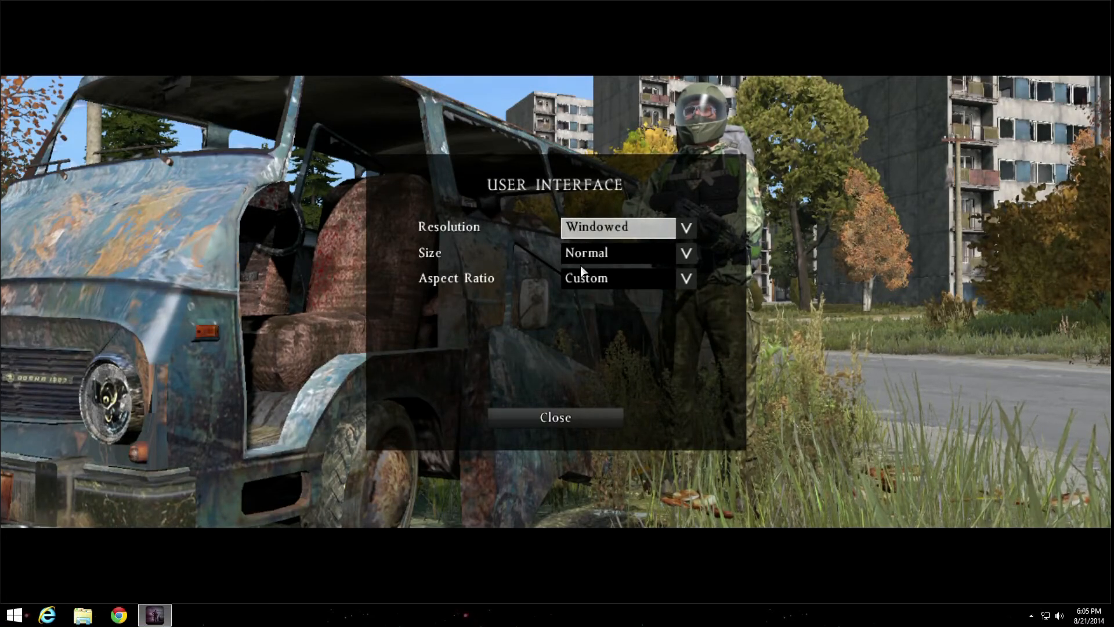
mouse_move(505, 320)
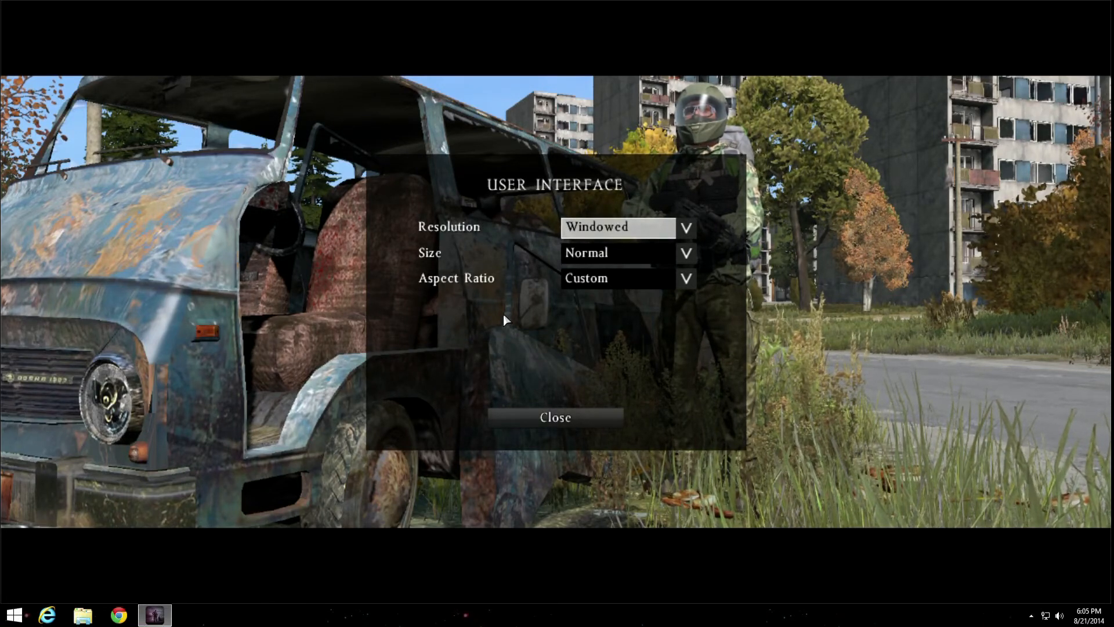
left_click(554, 416)
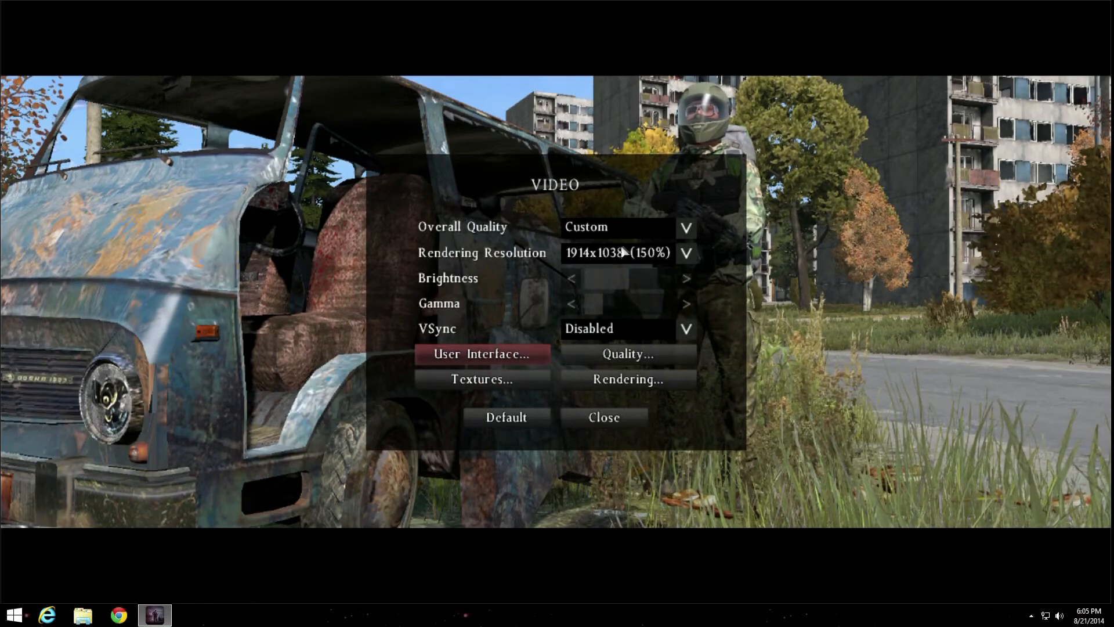
mouse_move(582, 267)
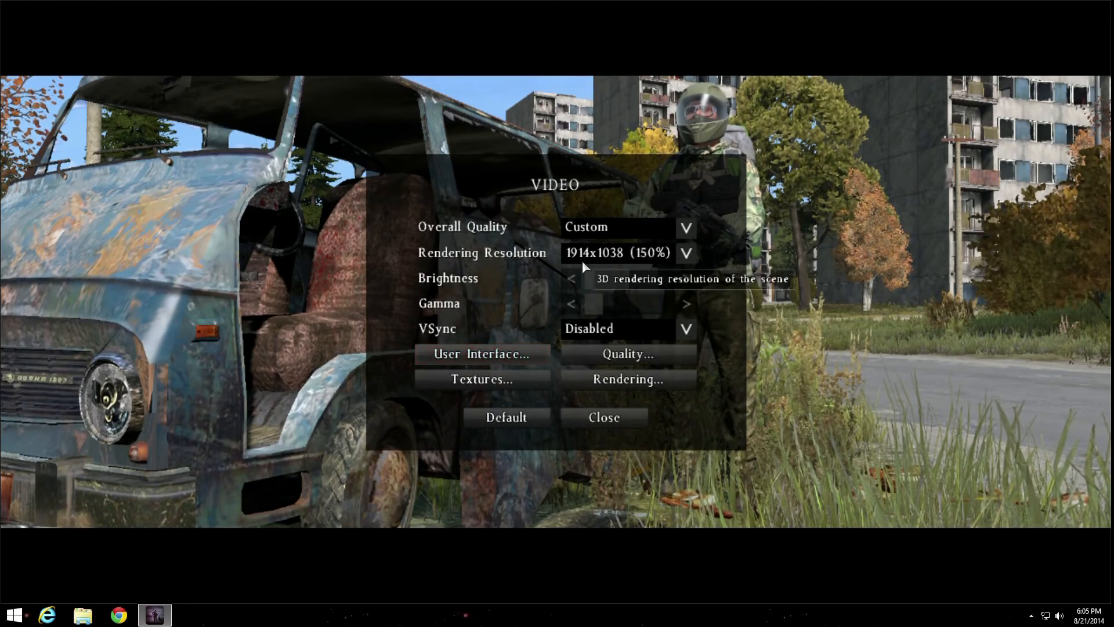
left_click(481, 378)
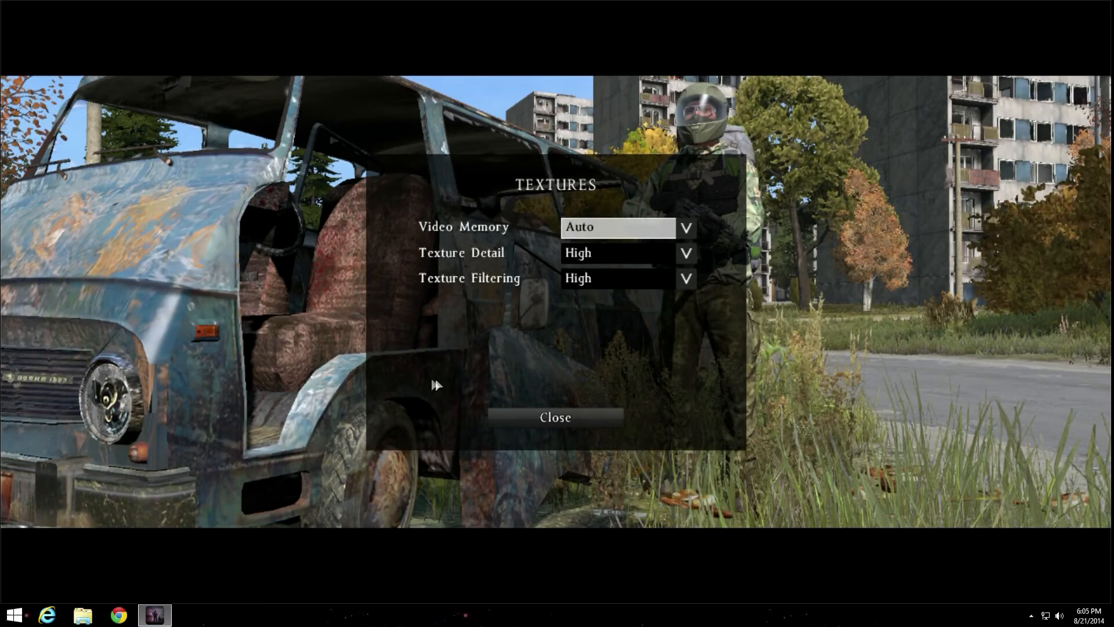
mouse_move(482, 244)
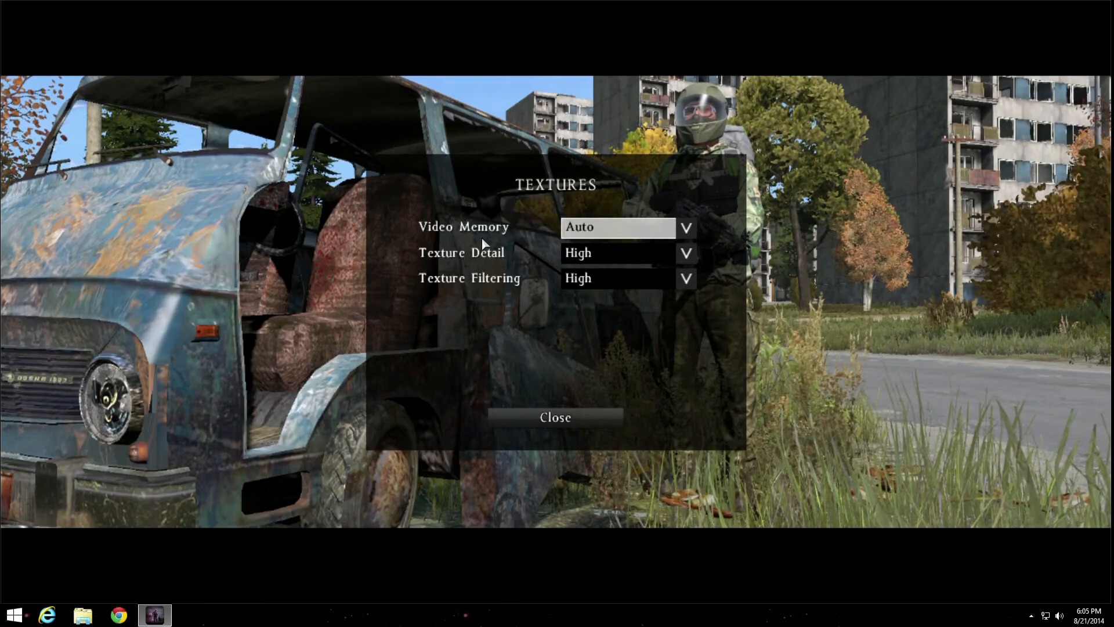
mouse_move(595, 293)
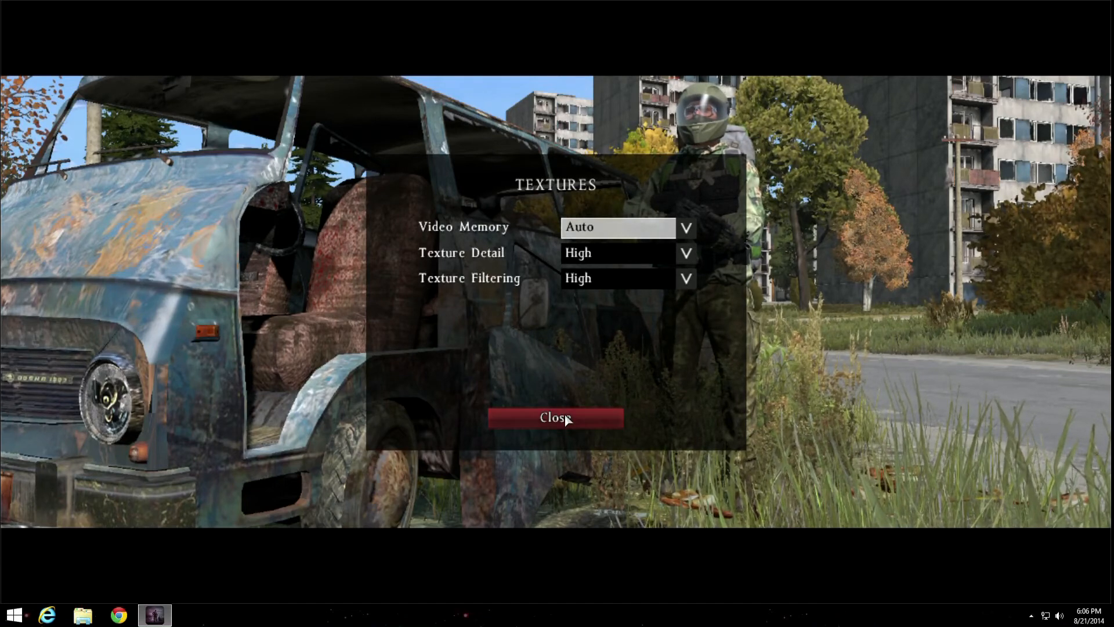
left_click(556, 416)
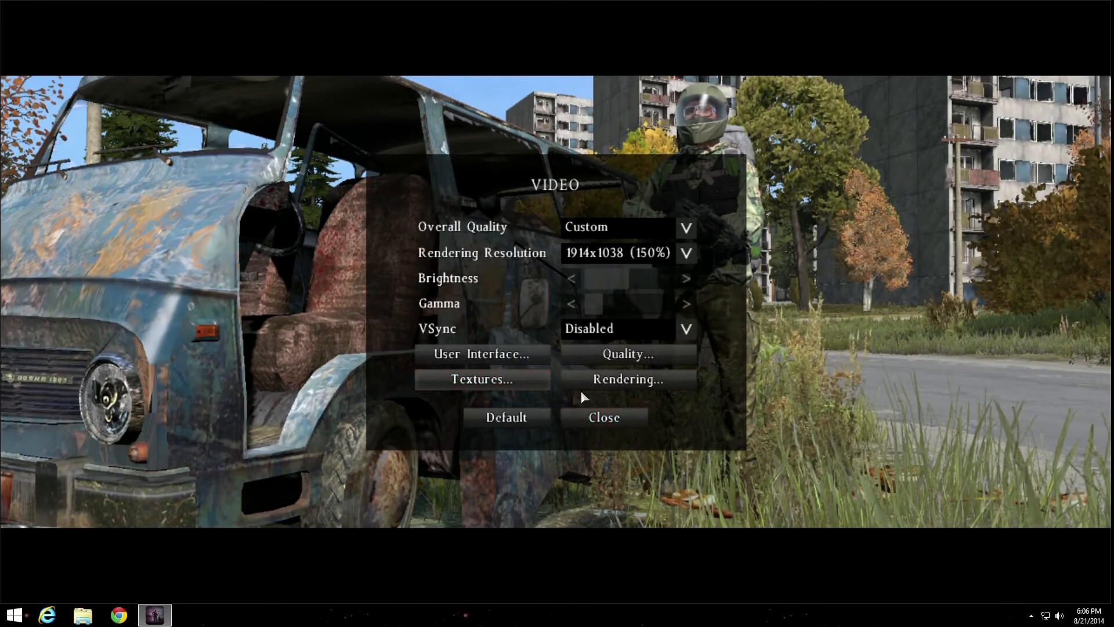
left_click(627, 354)
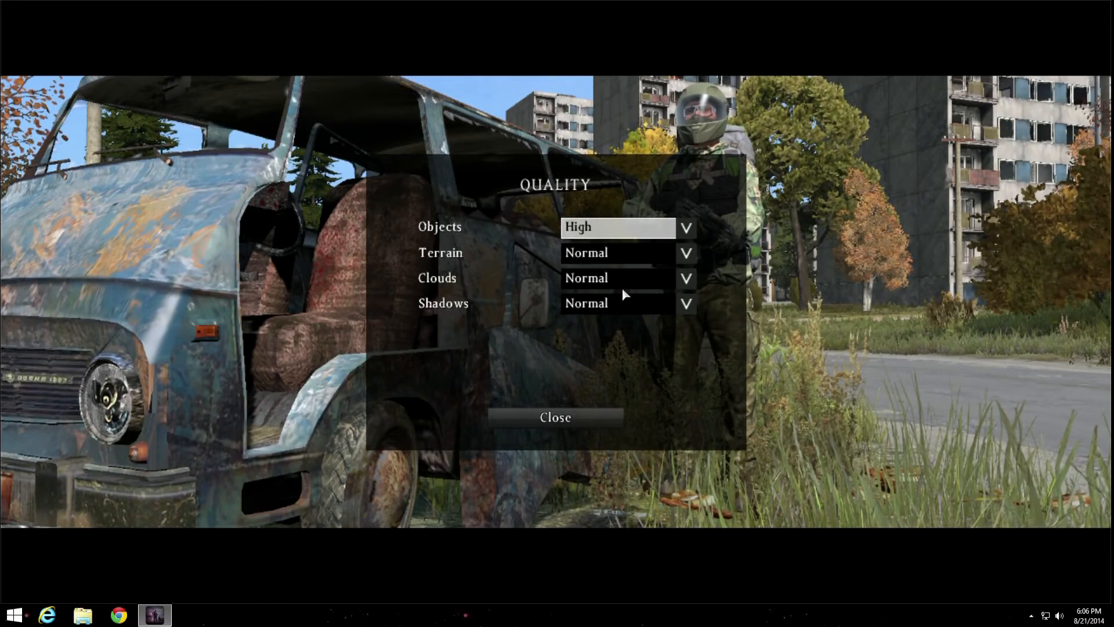
left_click(555, 416)
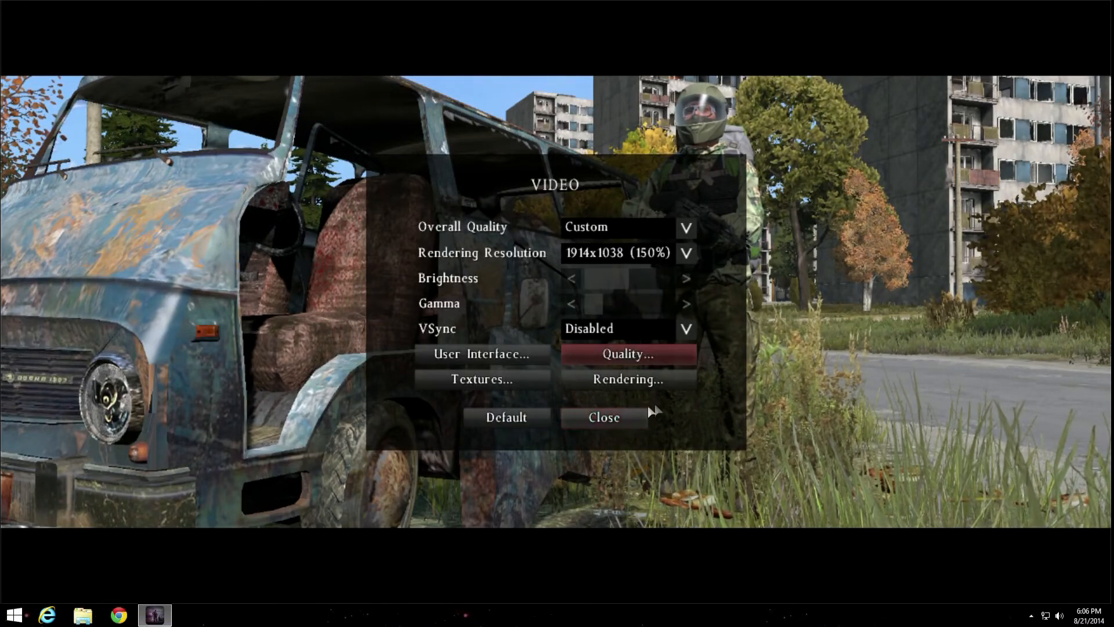
left_click(626, 378)
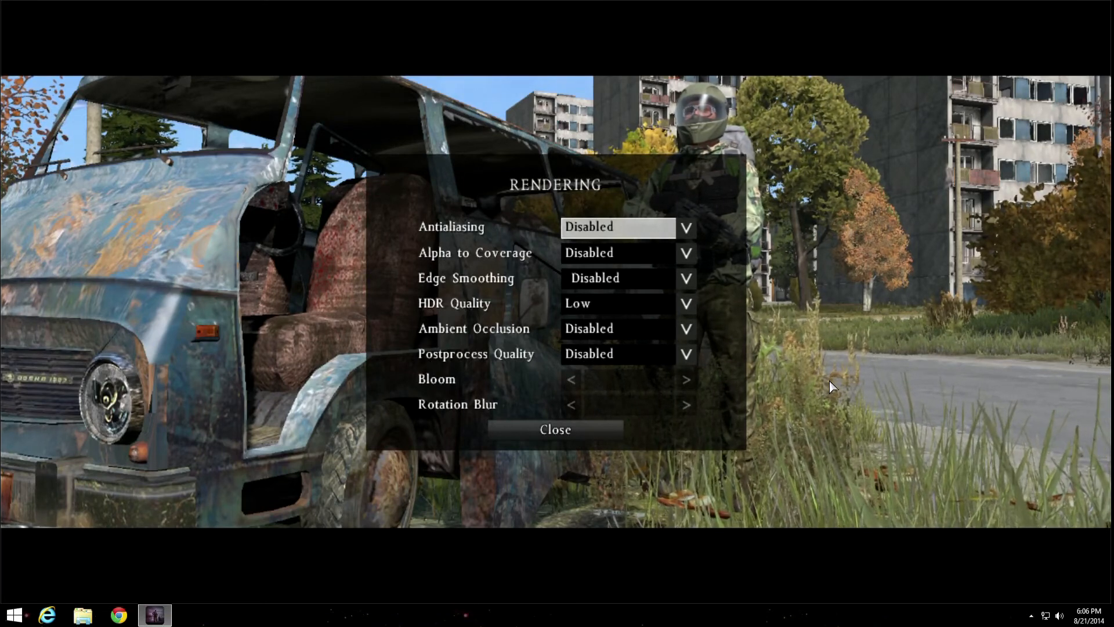
mouse_move(908, 385)
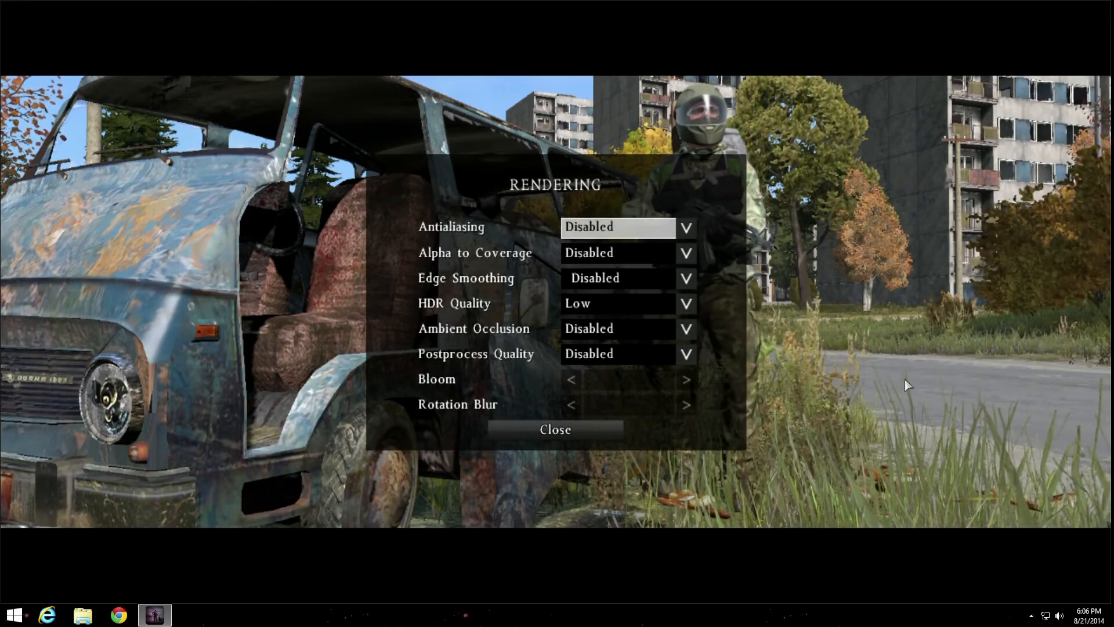
left_click(555, 429)
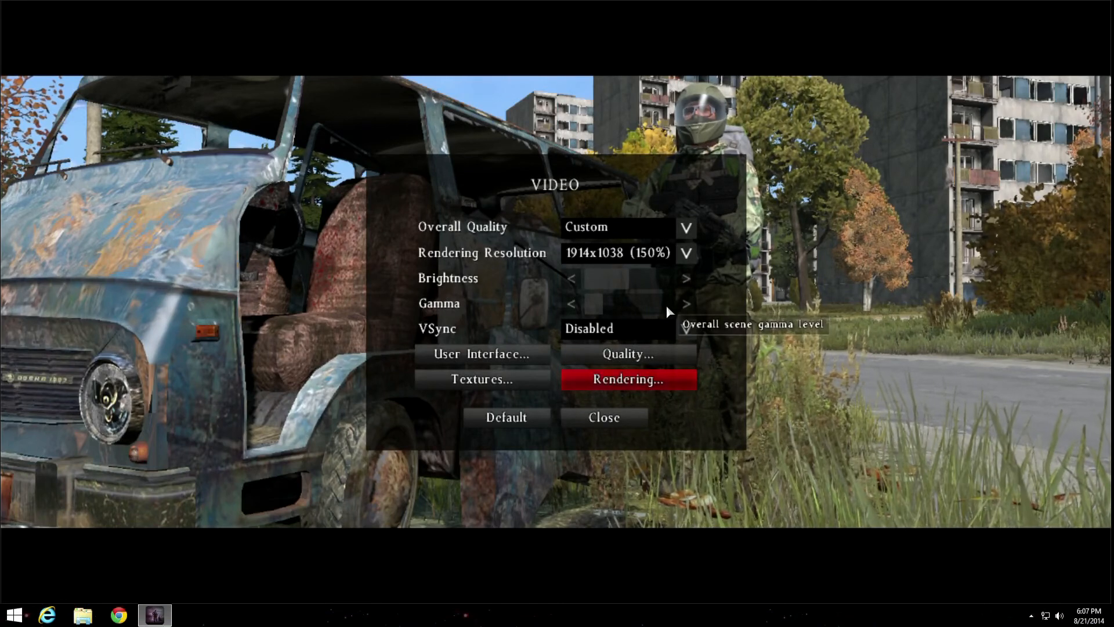
mouse_move(654, 320)
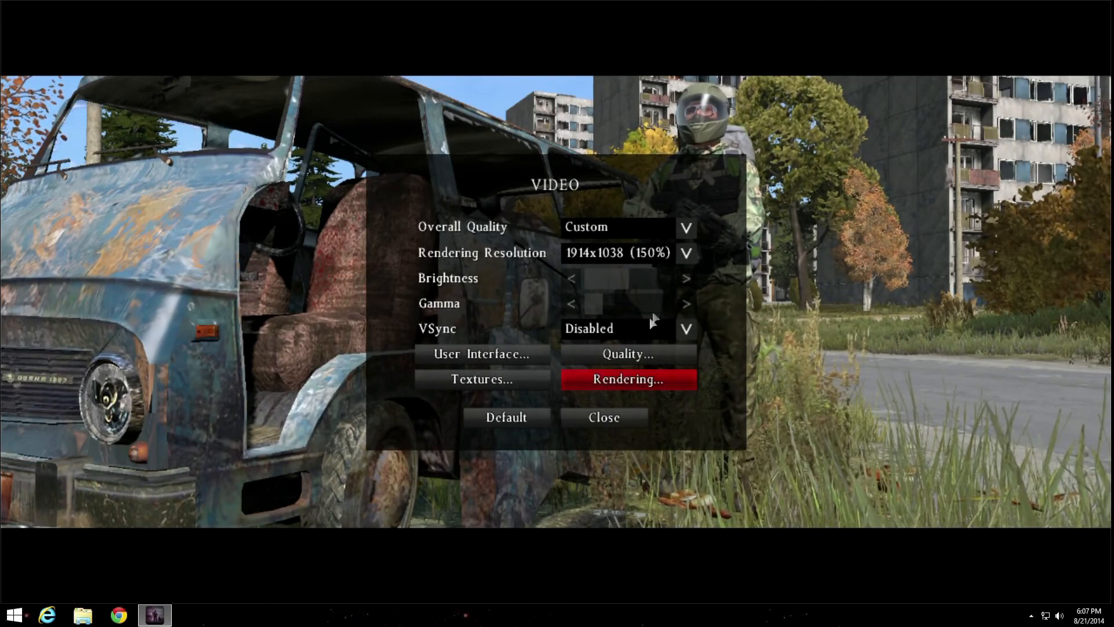